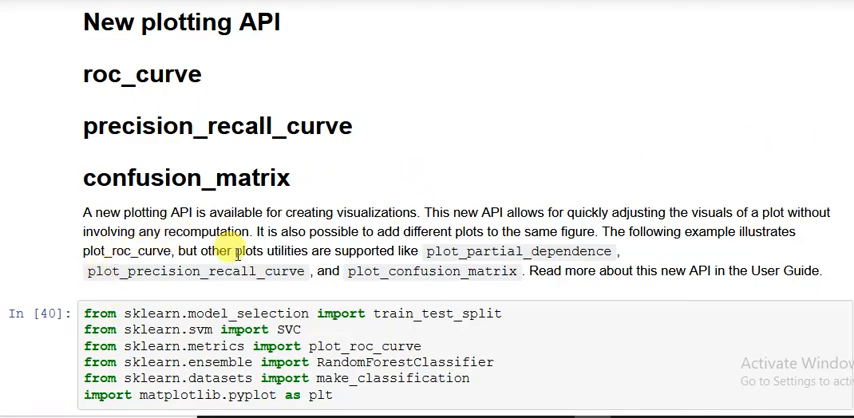
pyautogui.moveTo(455, 213)
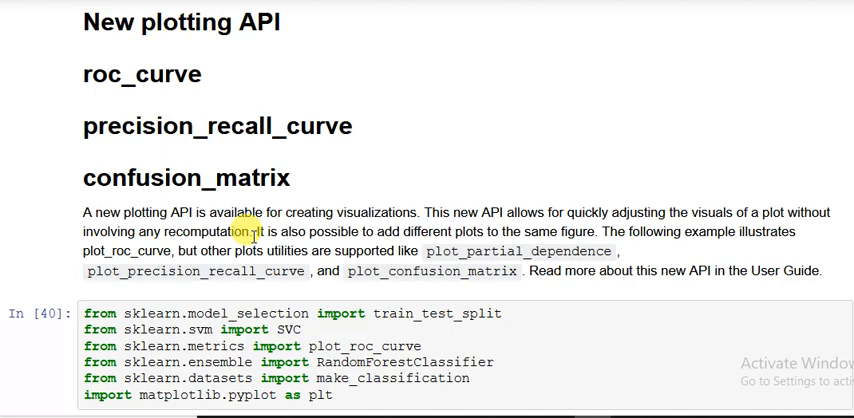
pyautogui.moveTo(378, 243)
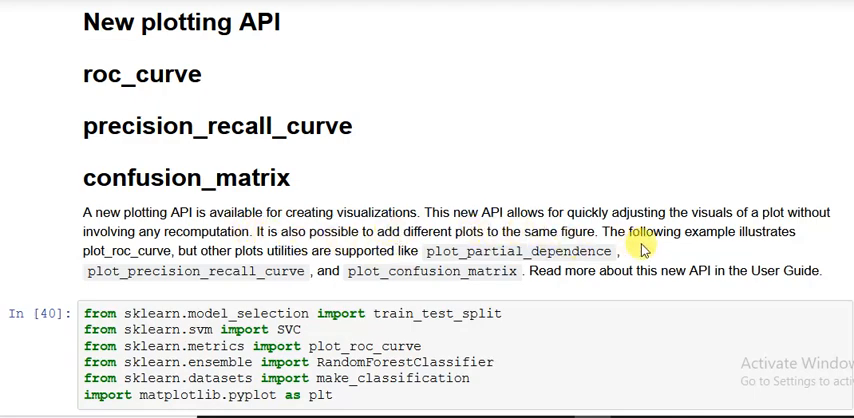
pyautogui.moveTo(773, 248)
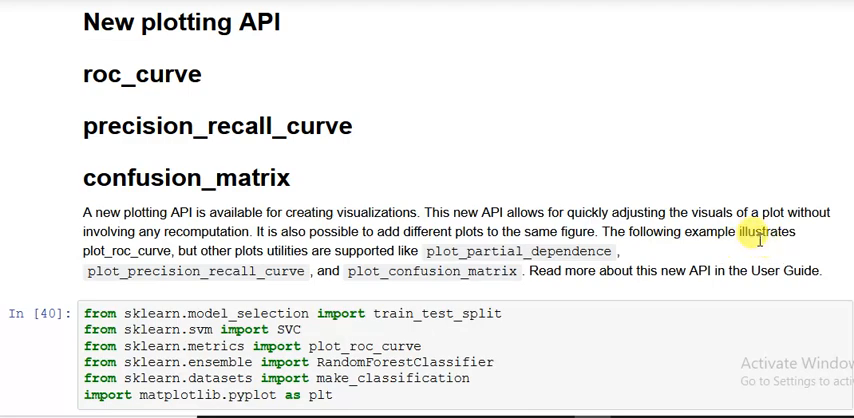
pyautogui.moveTo(175, 252)
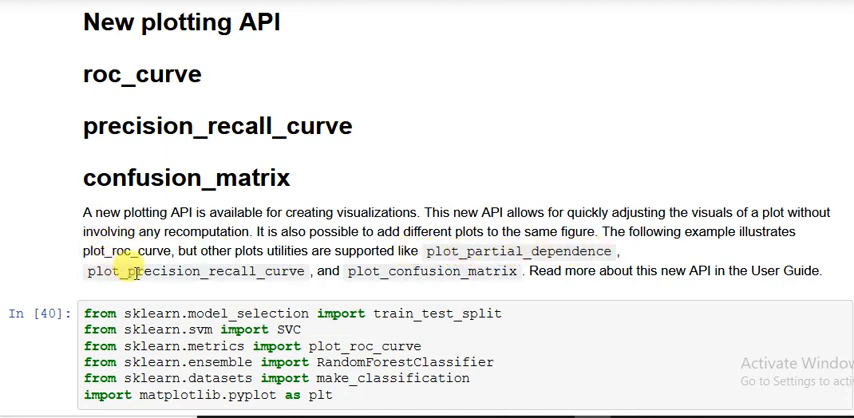
pyautogui.moveTo(280, 280)
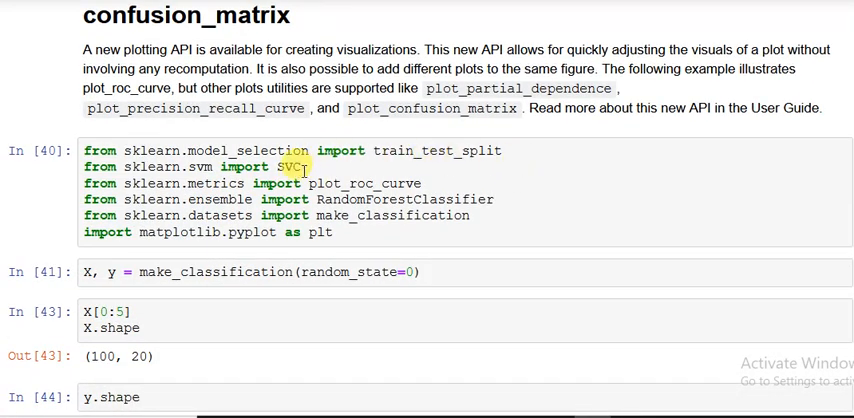
pyautogui.moveTo(338, 183)
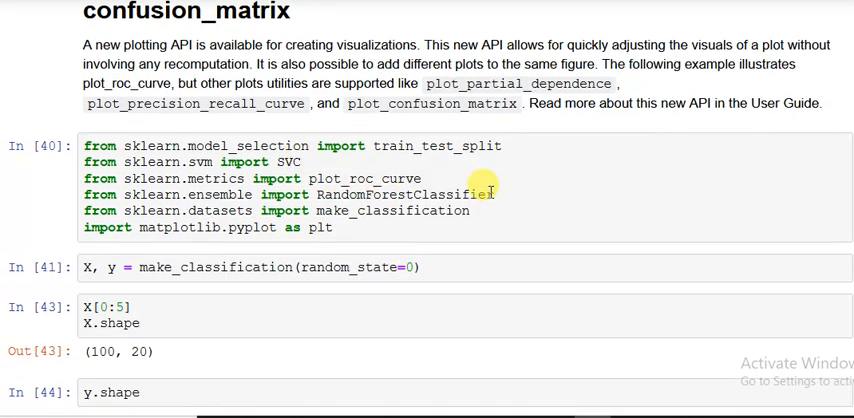
# - Re-run the imports, make_classification data and X.shape cells, confirming (100, 20)
pyautogui.scroll(-3)
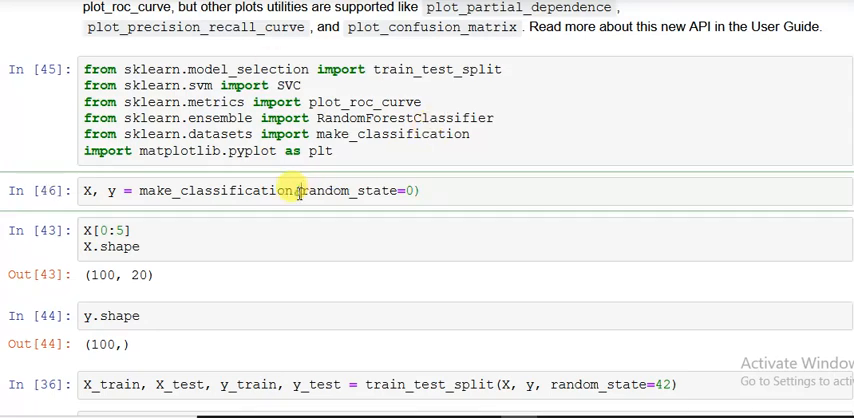
pyautogui.click(295, 191)
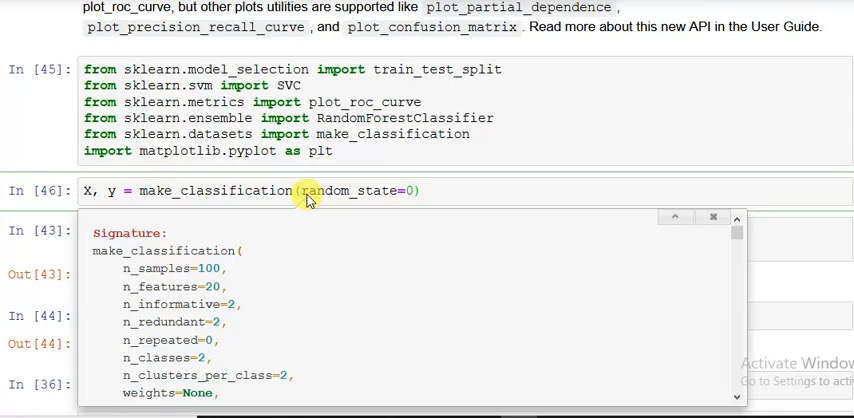
pyautogui.moveTo(222, 285)
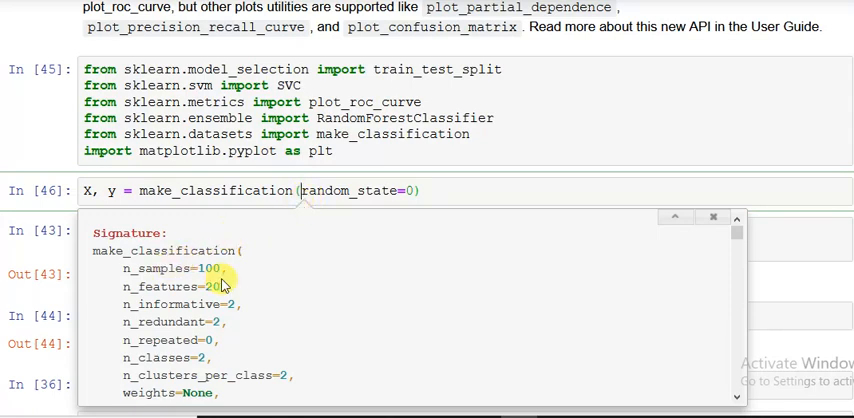
pyautogui.moveTo(130, 305)
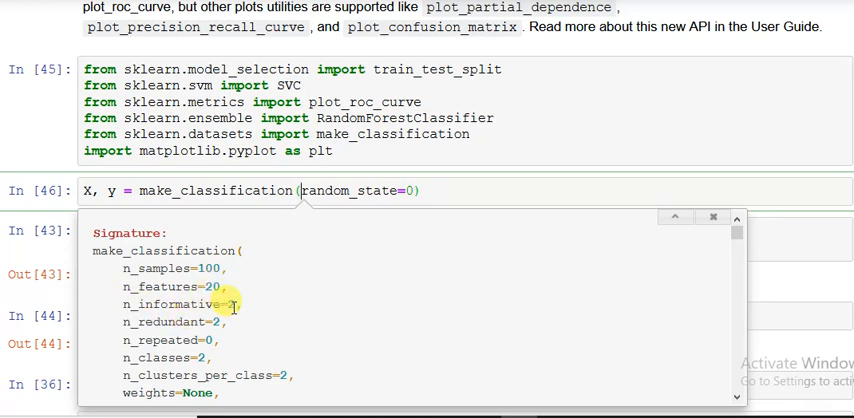
pyautogui.moveTo(127, 340)
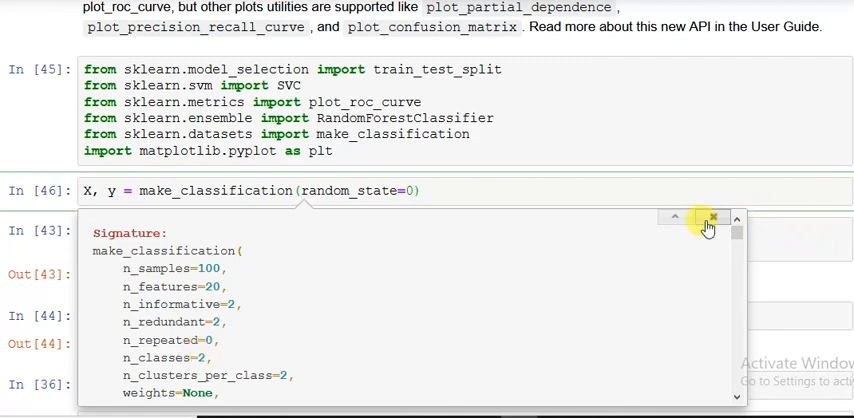
pyautogui.click(714, 217)
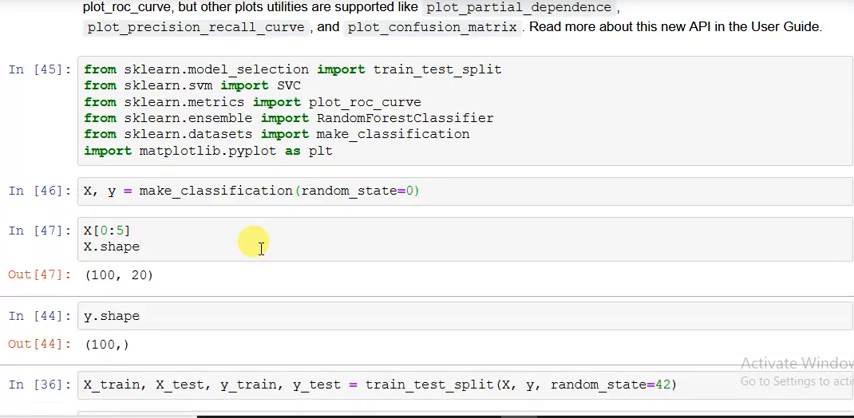
# - Re-run y.shape, train_test_split, and refit the SVC and RandomForestClassifier cells
pyautogui.scroll(-3)
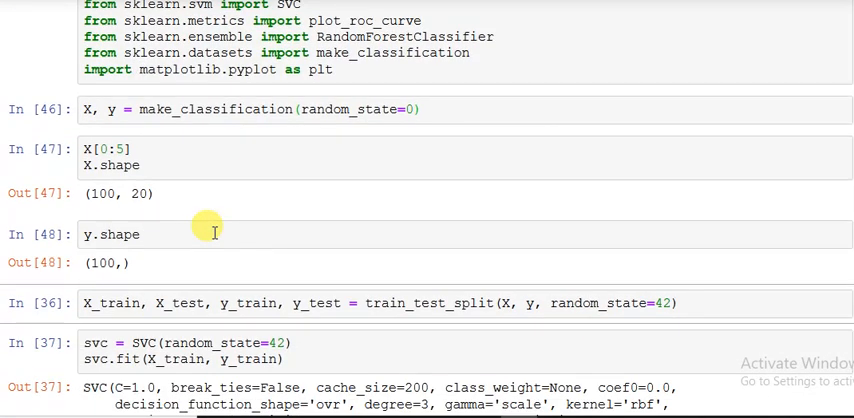
pyautogui.scroll(-3)
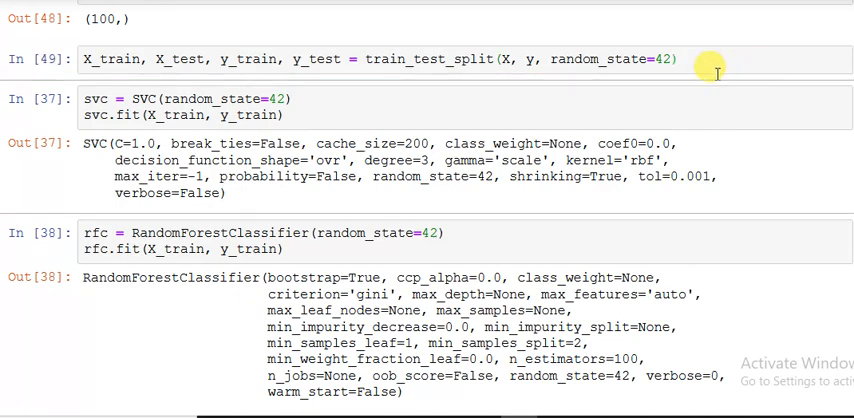
pyautogui.doubleClick(147, 98)
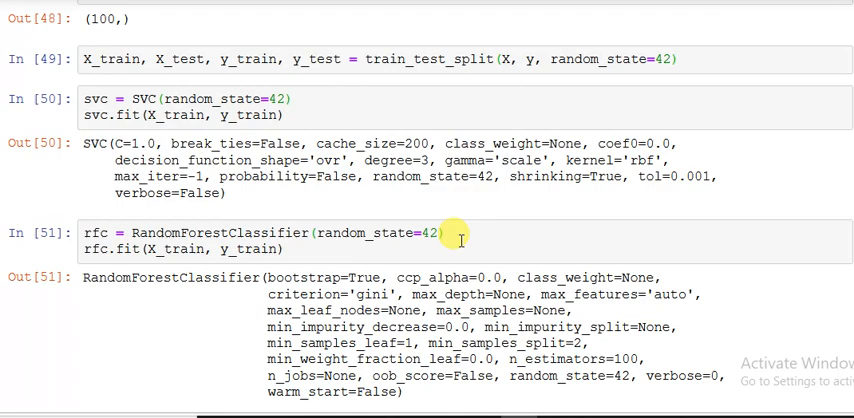
# - Comment out the rfc_disp lines and plot only the SVC ROC curve (AUC 0.95)
pyautogui.scroll(-3)
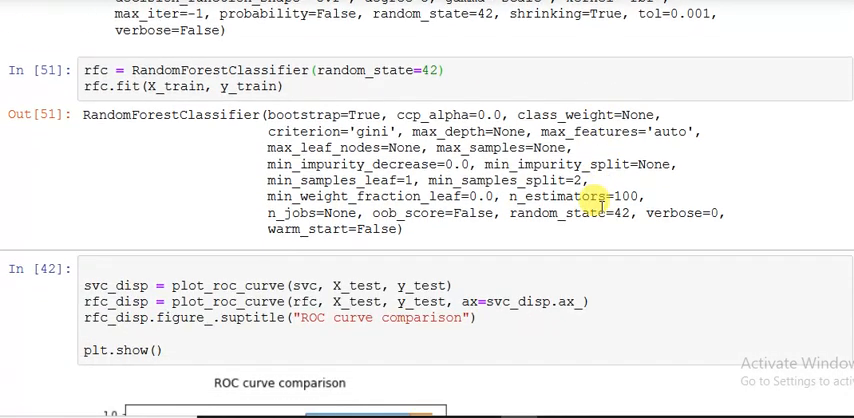
pyautogui.scroll(-3)
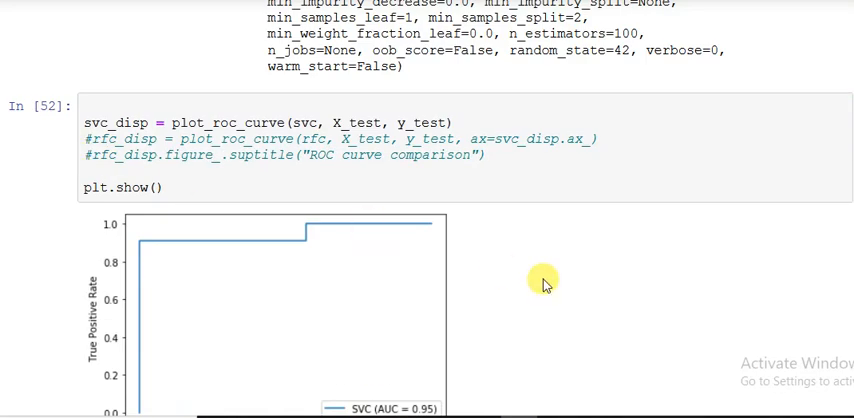
# - Uncomment the rfc_disp ROC curve and suptitle lines in the plotting cell
pyautogui.scroll(-3)
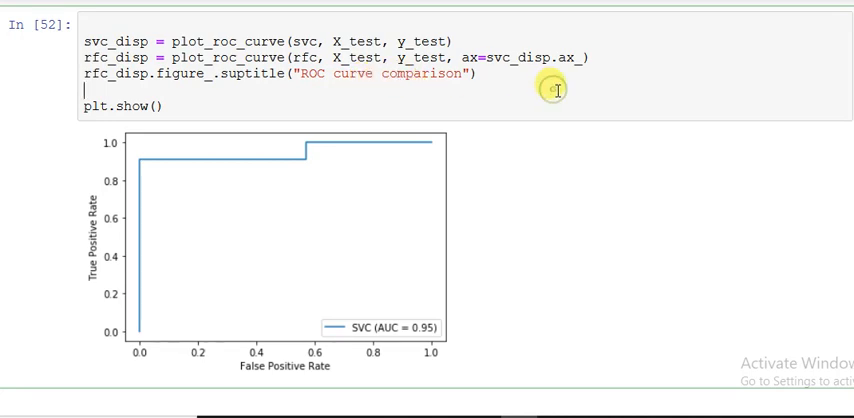
# - Run the plotting cell to show SVC (0.95) and RandomForest (0.92) ROC curves
pyautogui.press('Shift+Enter')
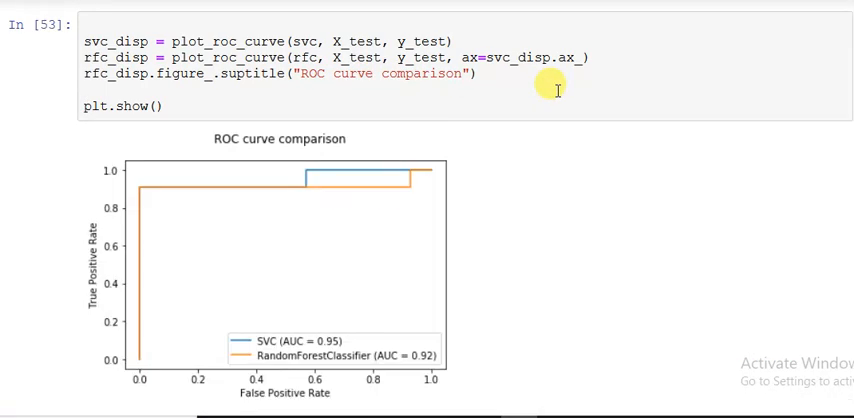
pyautogui.moveTo(165, 283)
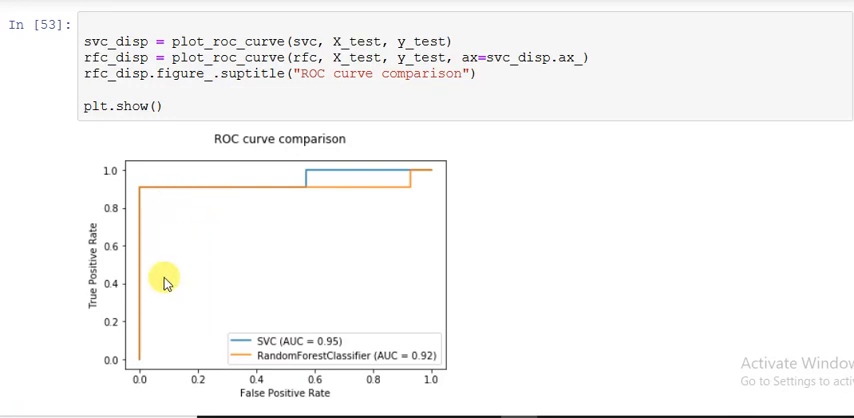
pyautogui.moveTo(275, 244)
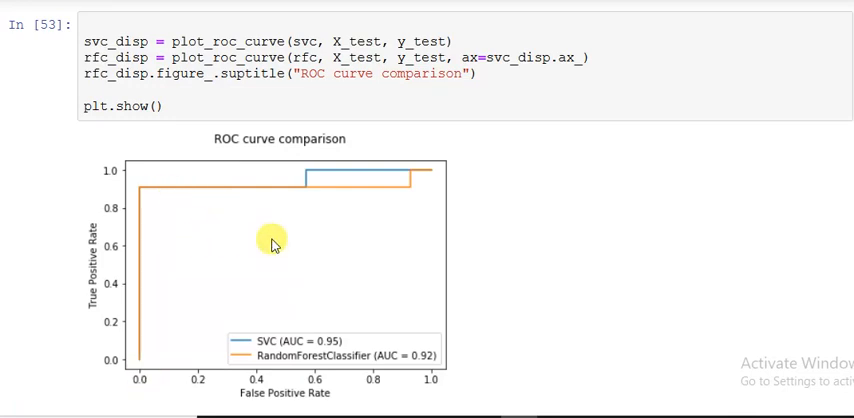
pyautogui.moveTo(349, 357)
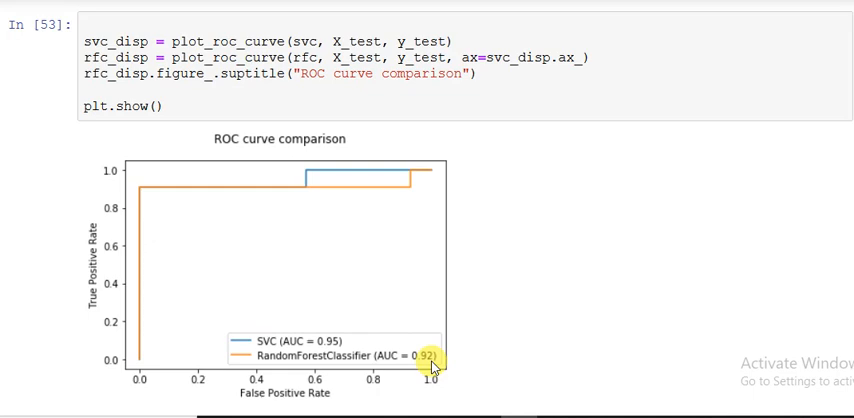
pyautogui.moveTo(501, 339)
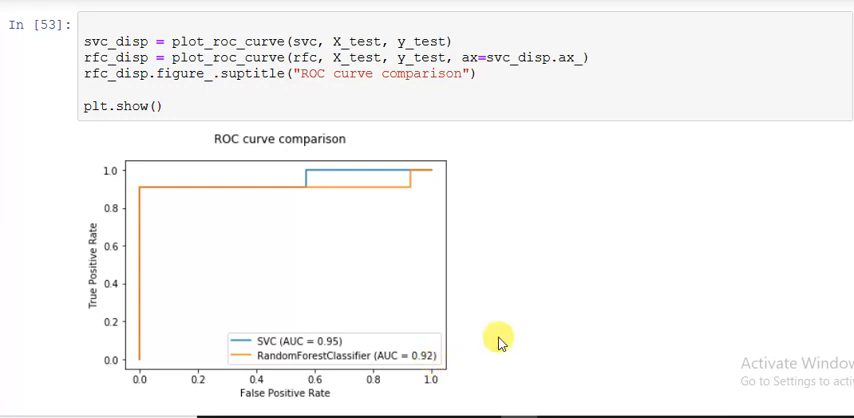